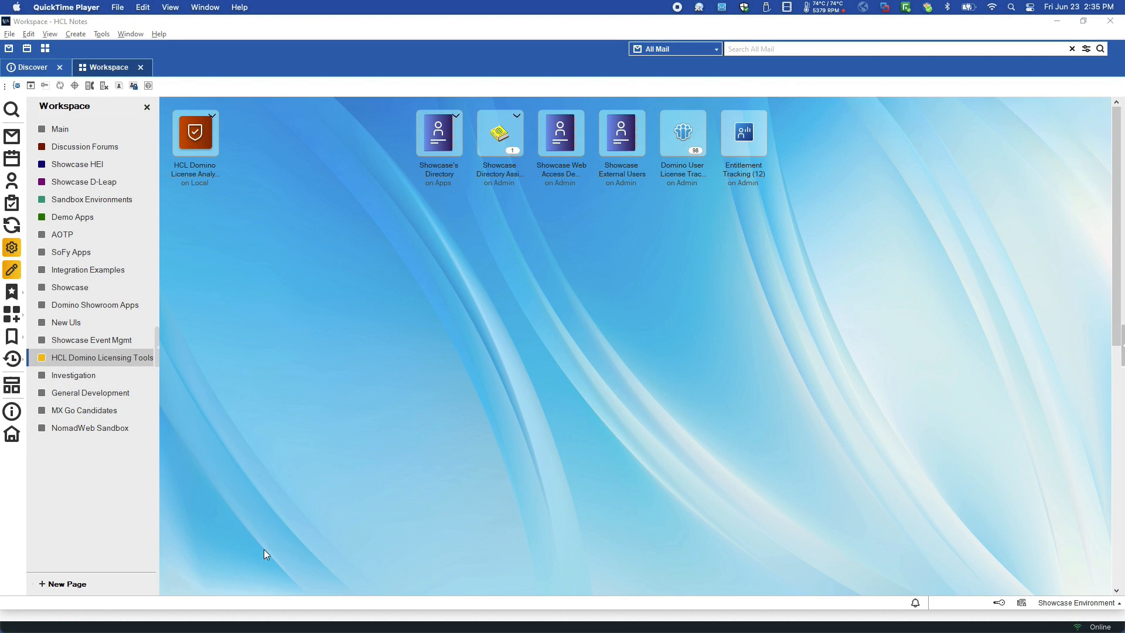
pyautogui.moveTo(250, 258)
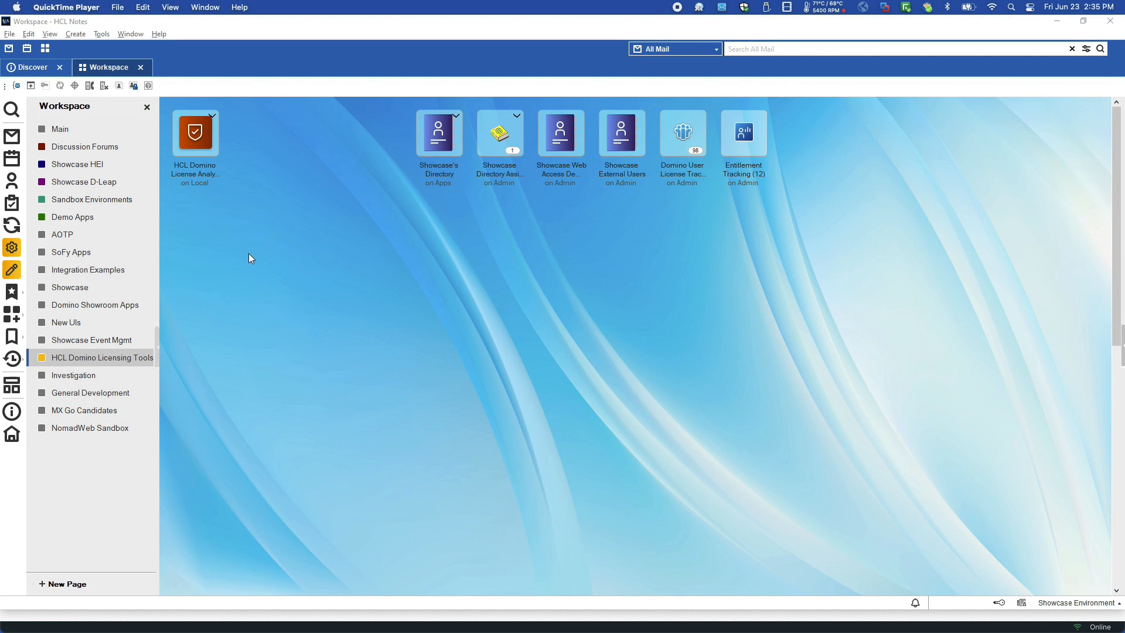
# Launch the License Analysis Utility, pass the welcome page and run the Environment Scan.
pyautogui.click(194, 132)
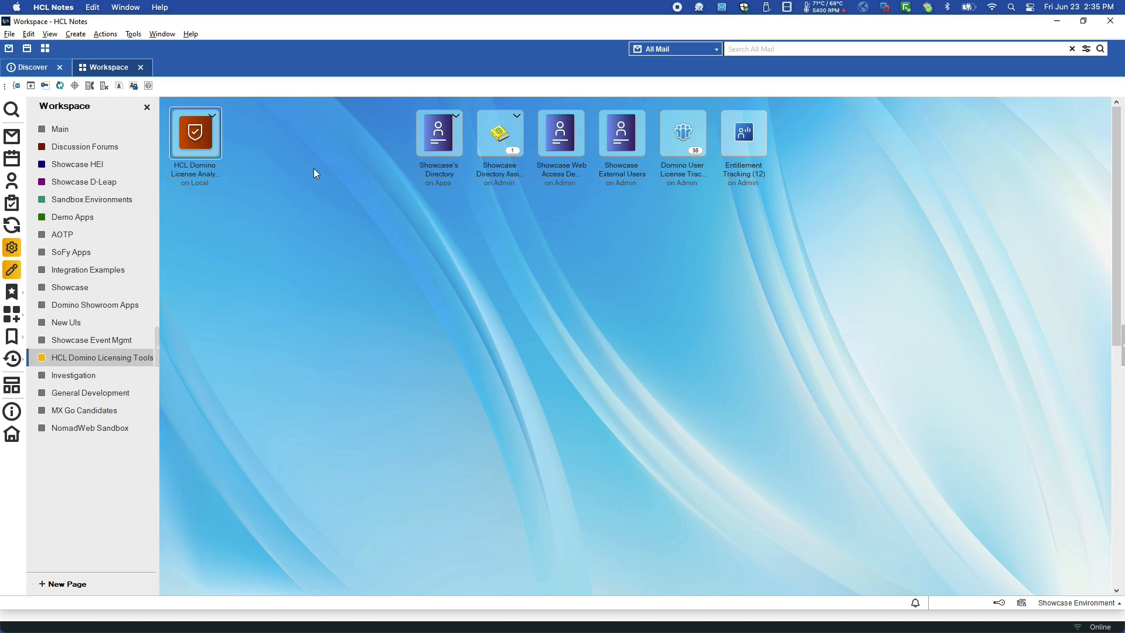
pyautogui.click(438, 132)
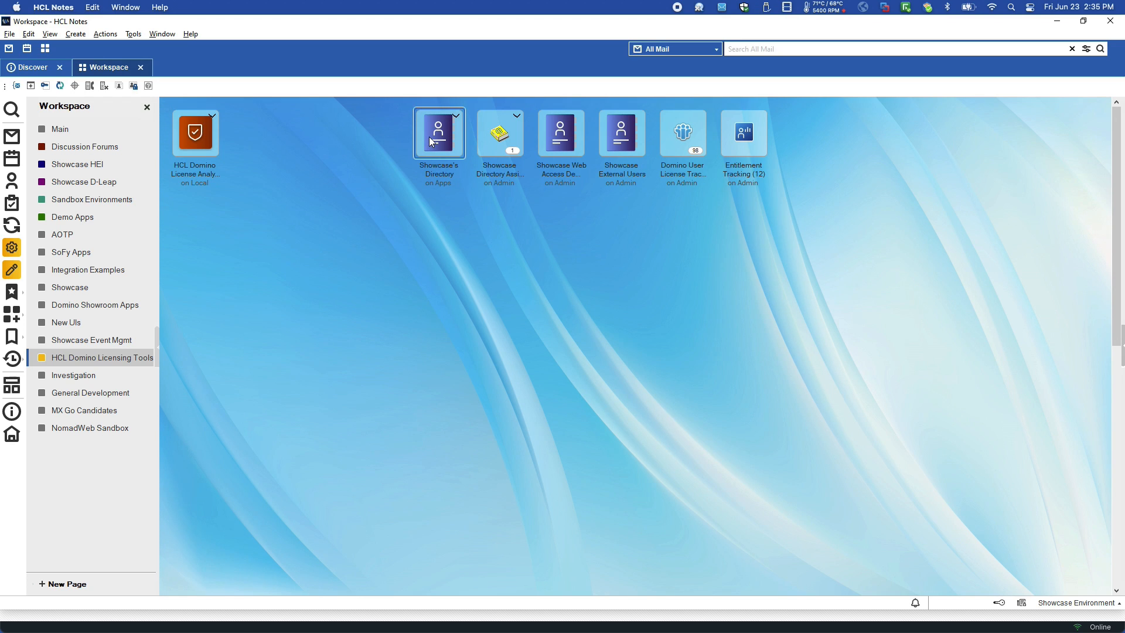
pyautogui.moveTo(500, 133)
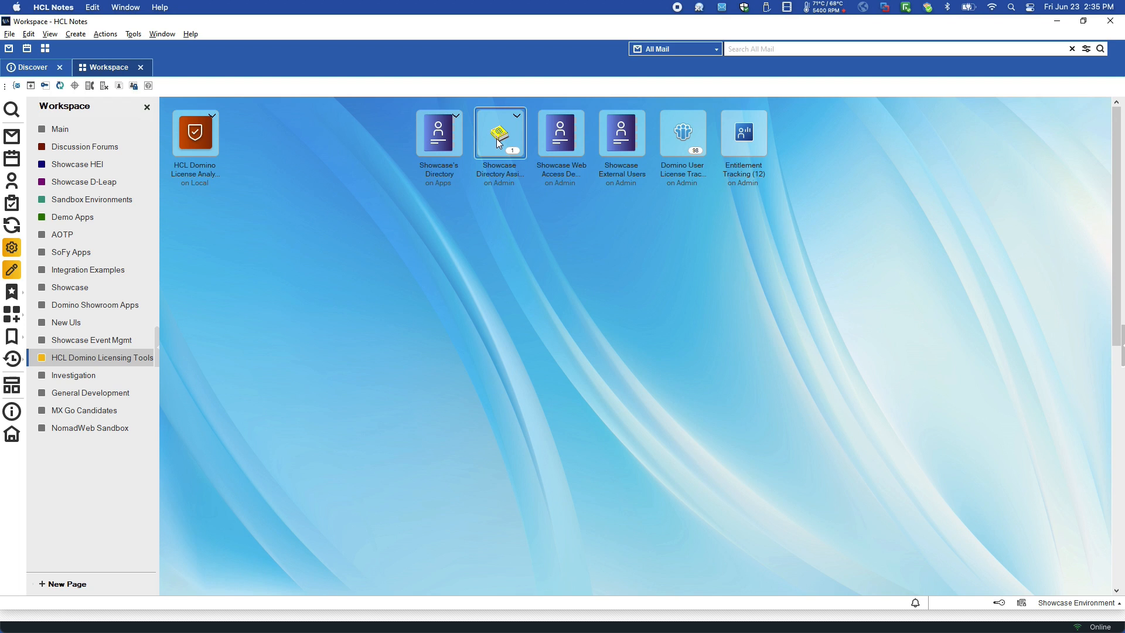
pyautogui.moveTo(560, 132)
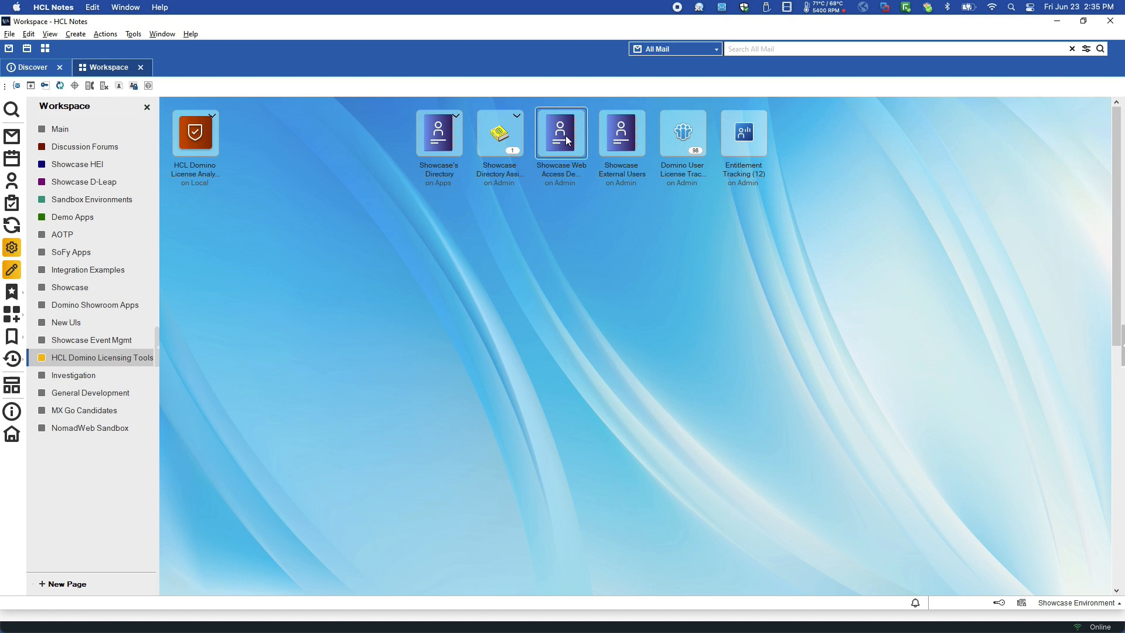
pyautogui.moveTo(621, 132)
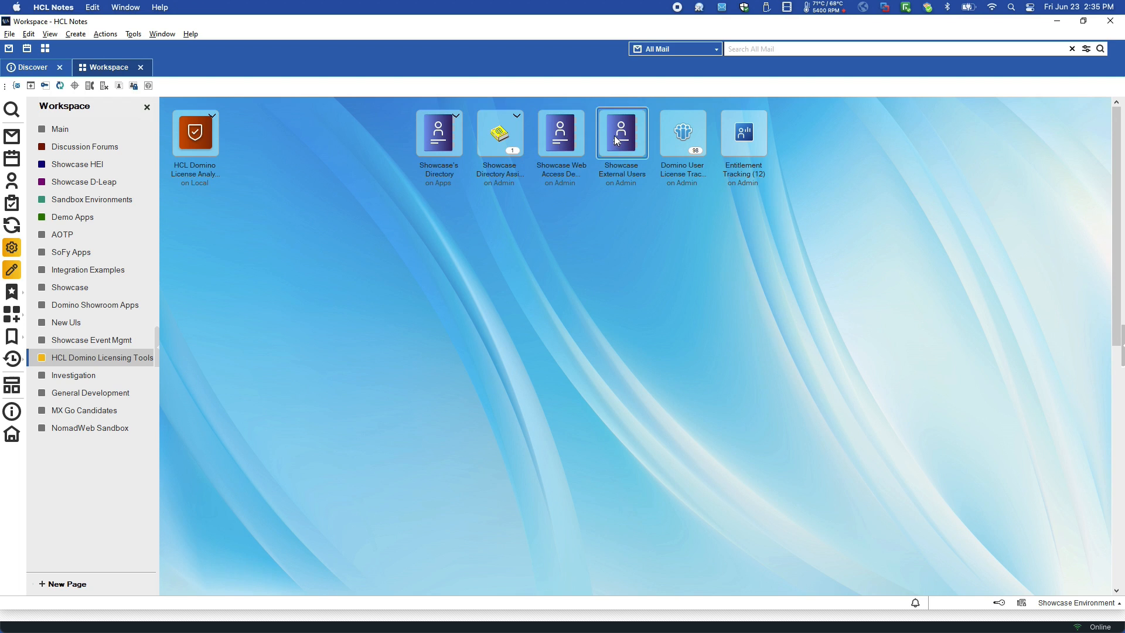
pyautogui.moveTo(685, 147)
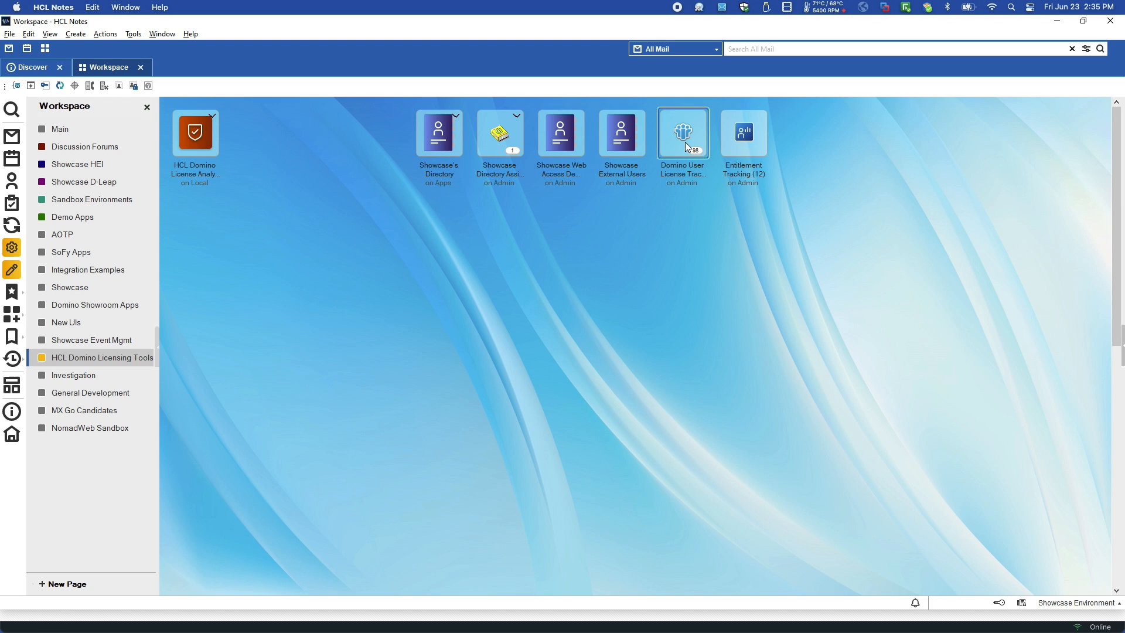
pyautogui.moveTo(743, 151)
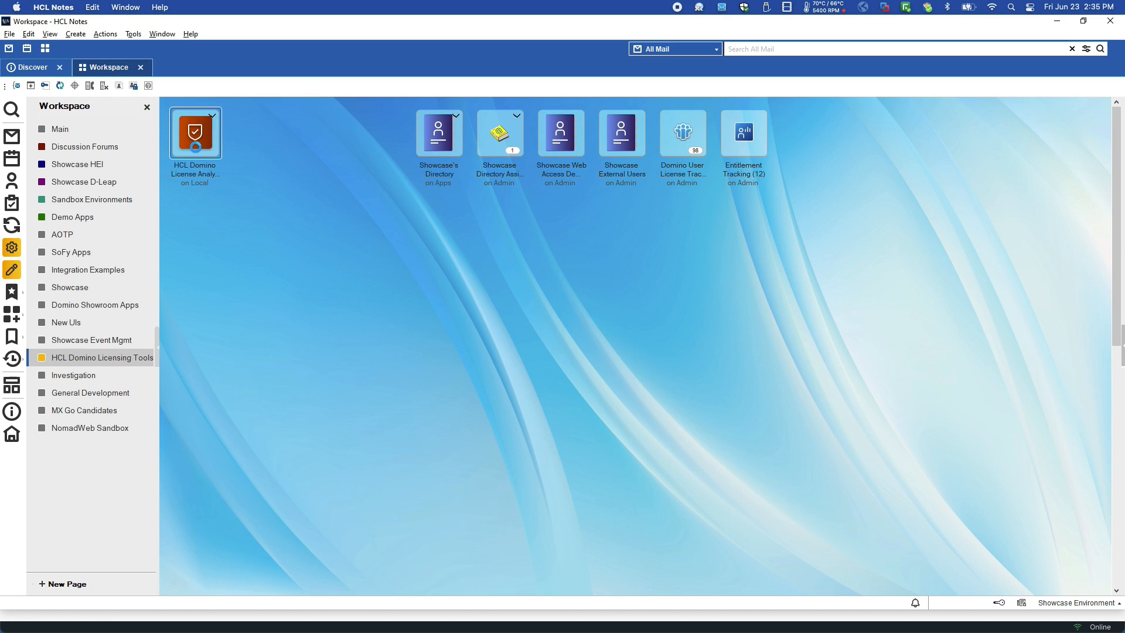
pyautogui.doubleClick(195, 132)
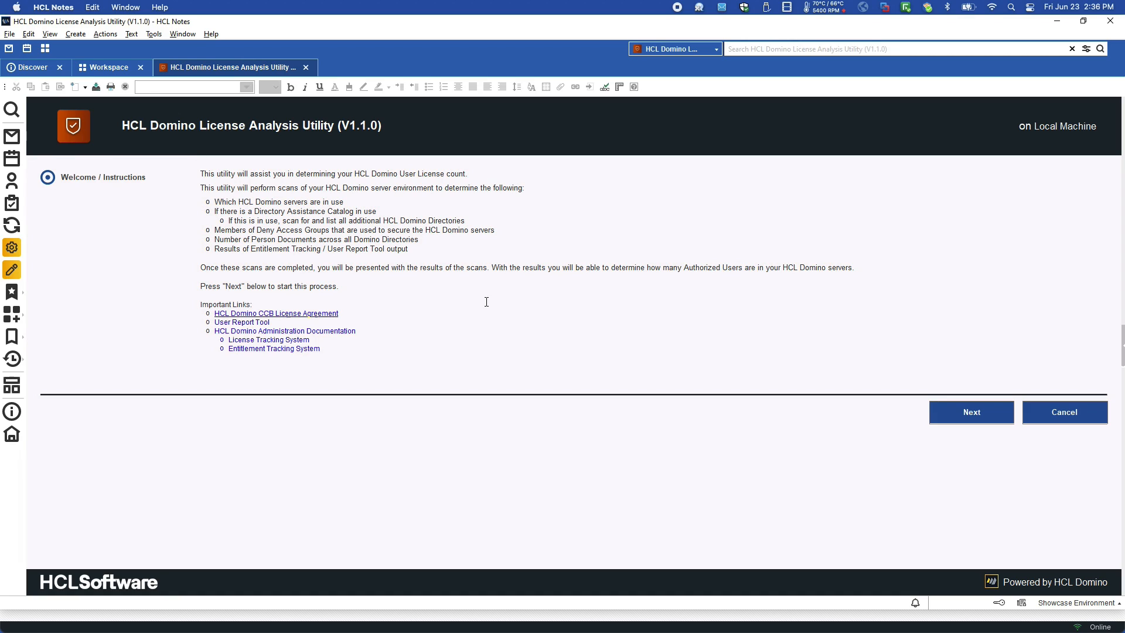
pyautogui.click(970, 411)
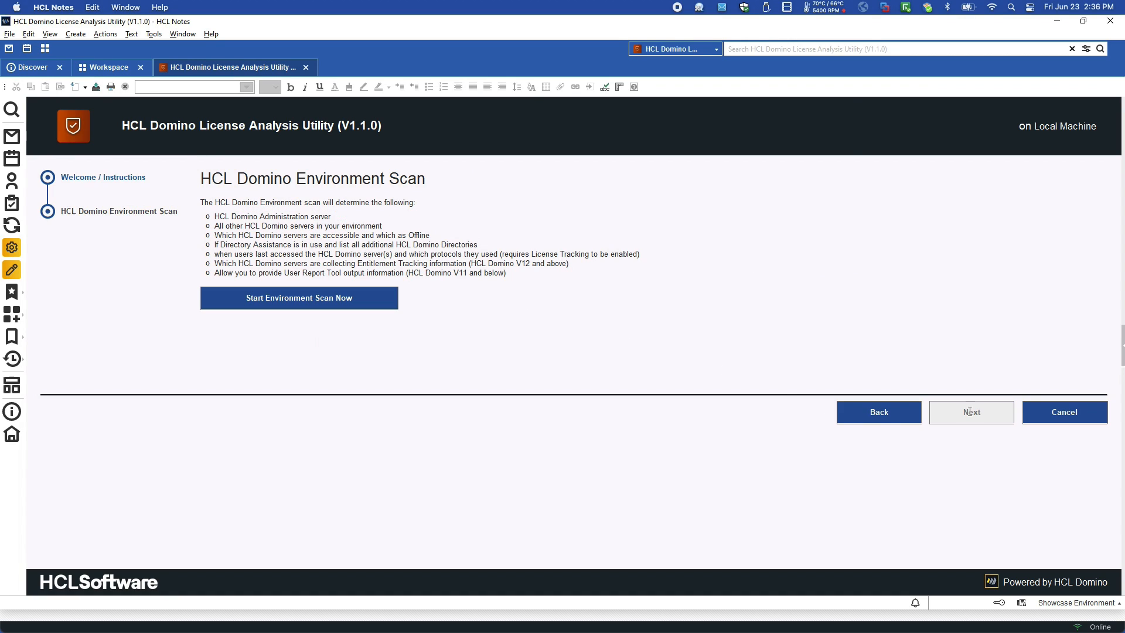
pyautogui.moveTo(299, 298)
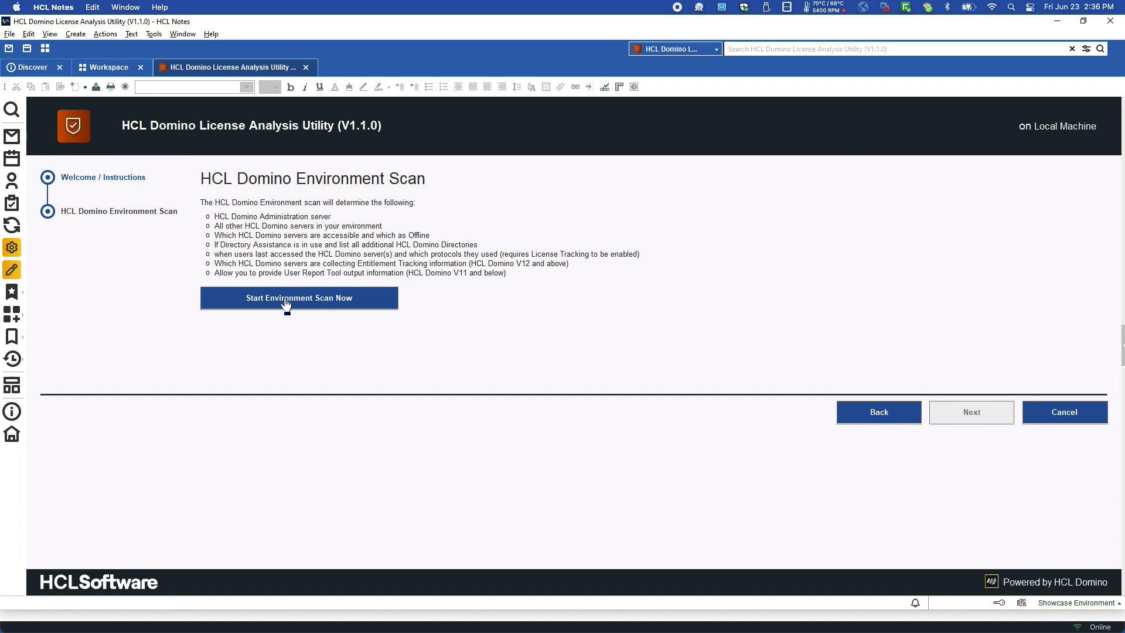
pyautogui.click(299, 297)
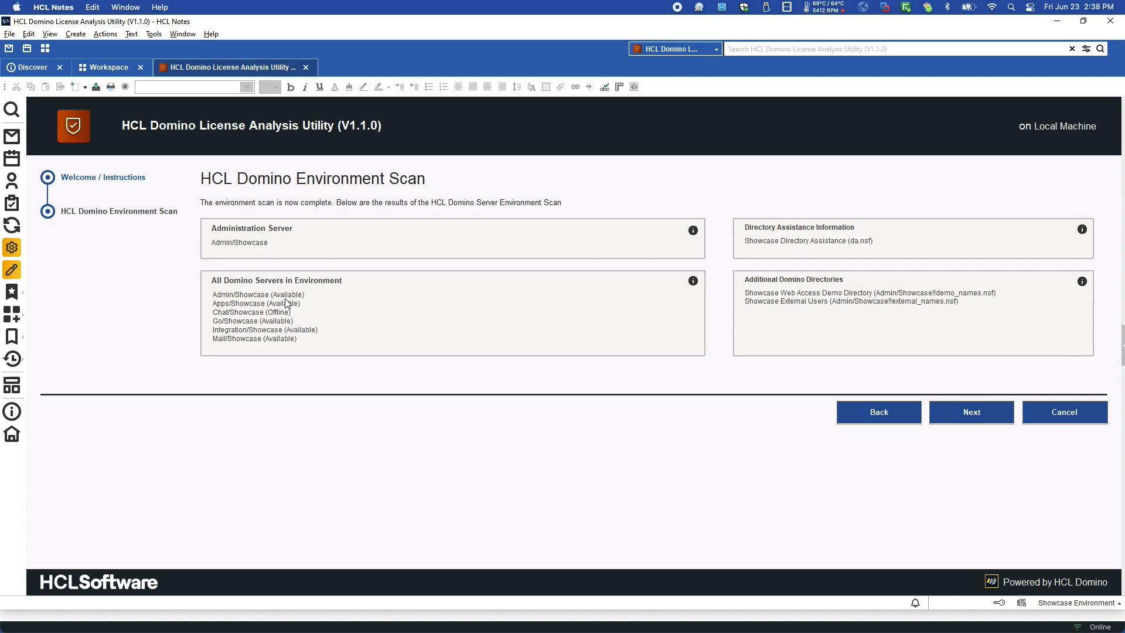
pyautogui.moveTo(637, 338)
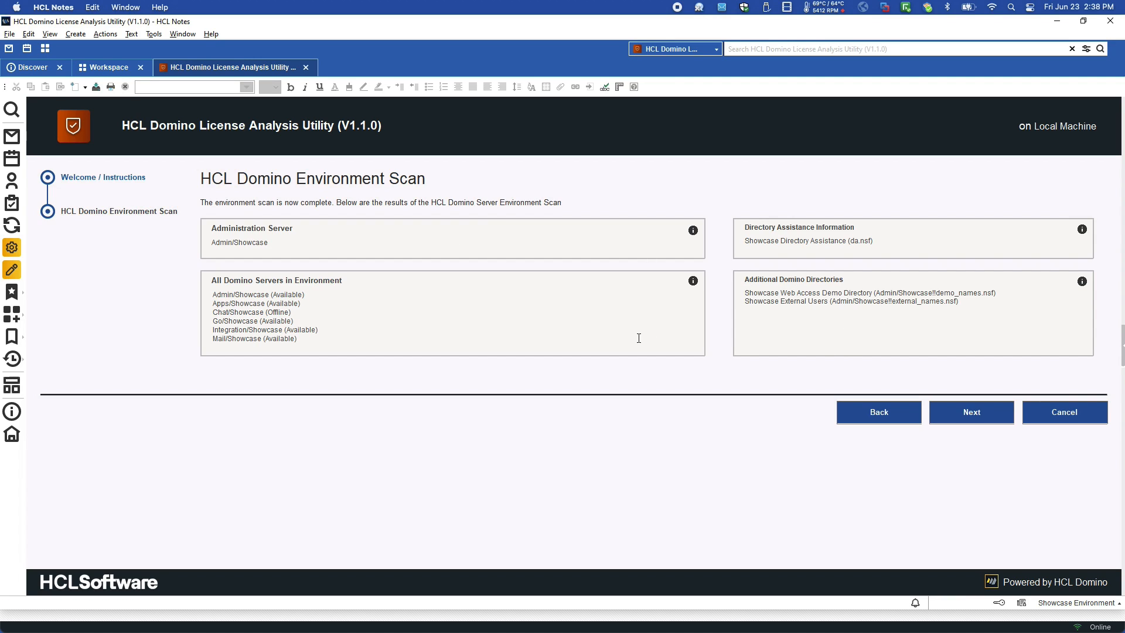
pyautogui.moveTo(970, 416)
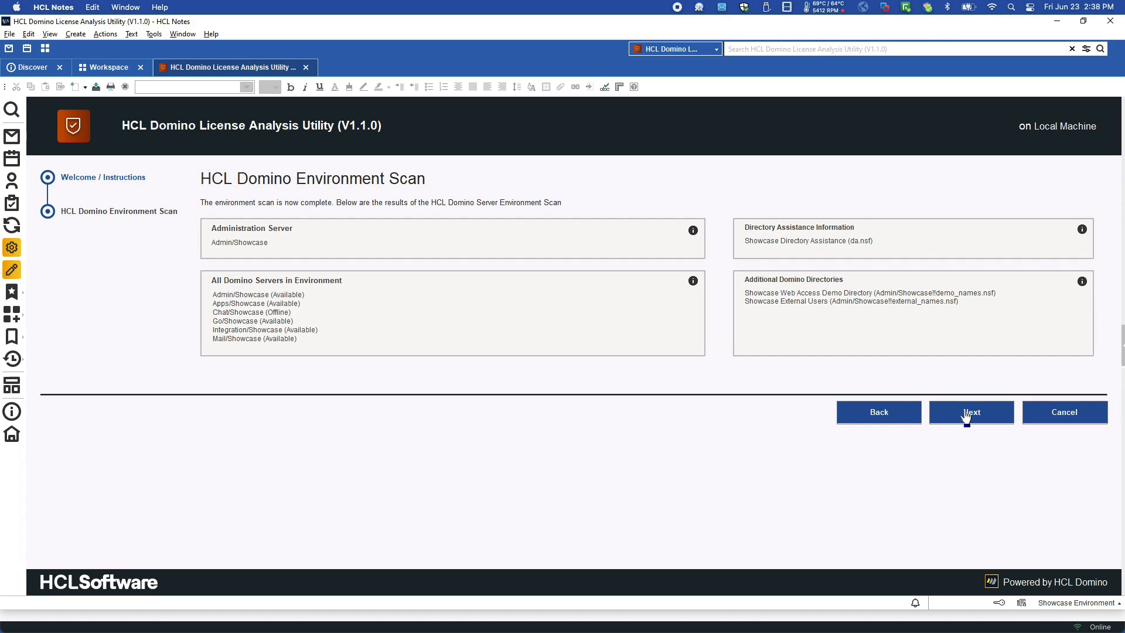
# Identify external users via the Showcase External Users directory and External org, reaching the Users Scan.
pyautogui.click(970, 412)
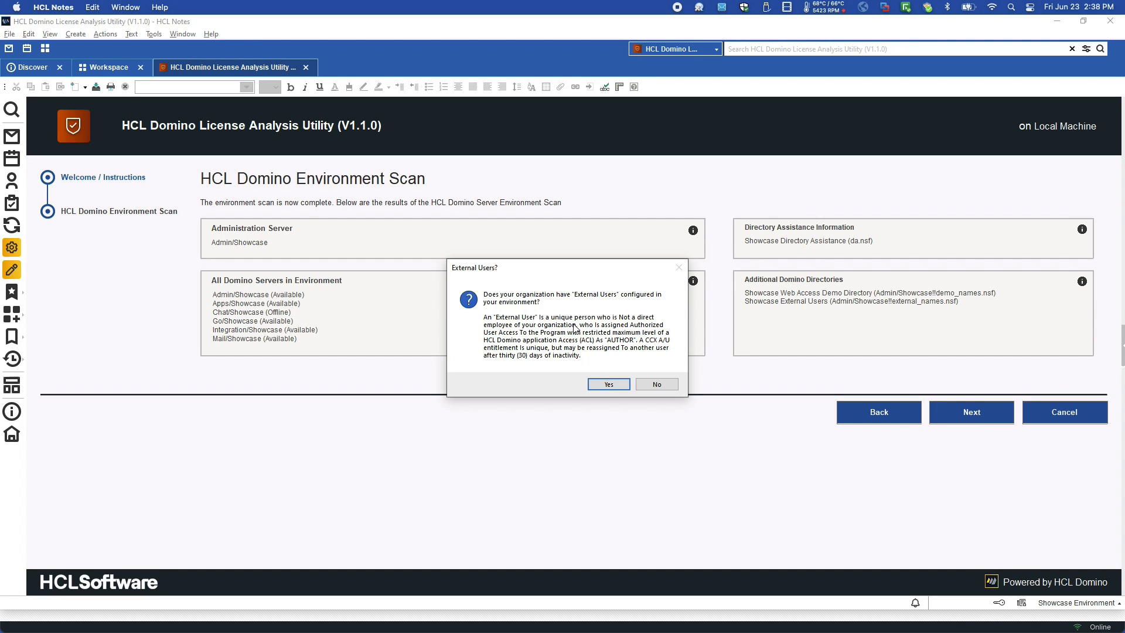
pyautogui.click(607, 384)
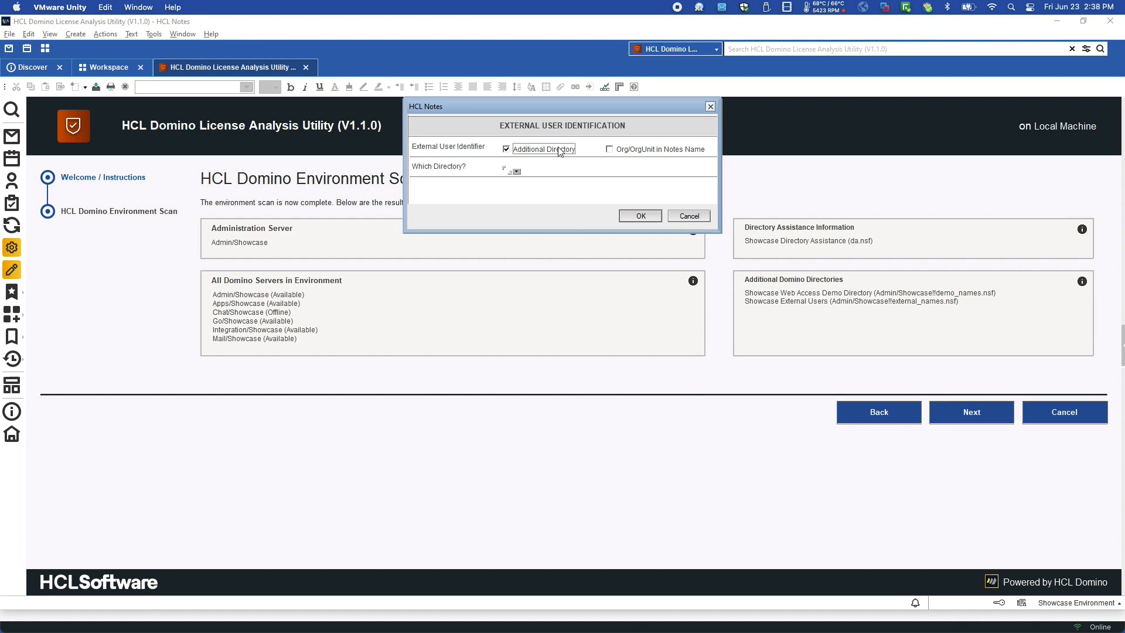
pyautogui.click(515, 171)
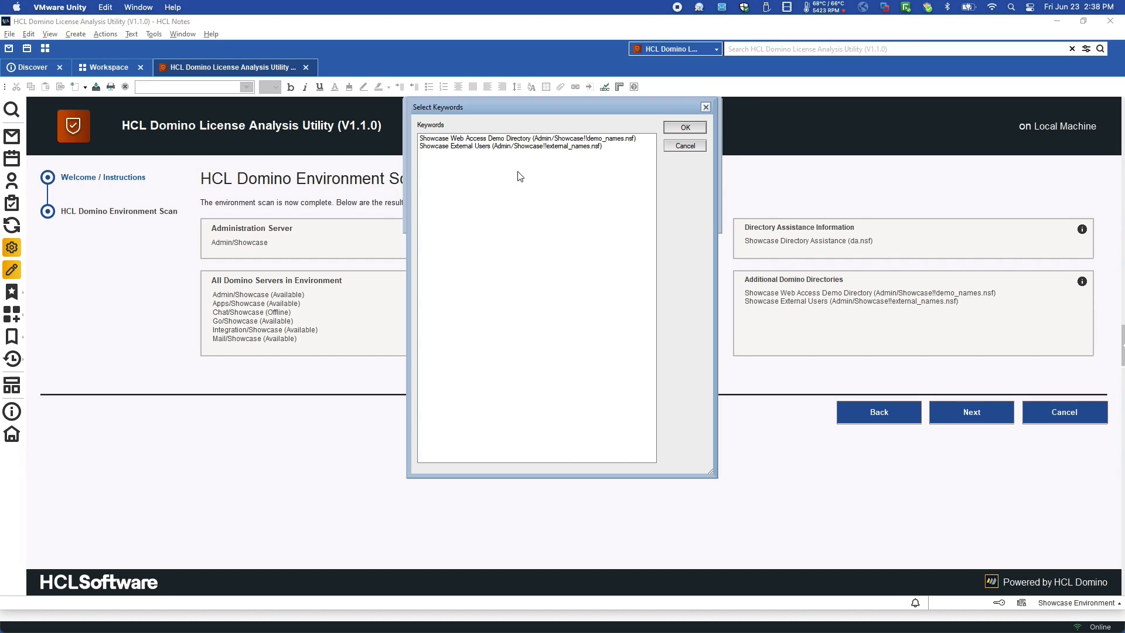
pyautogui.click(683, 127)
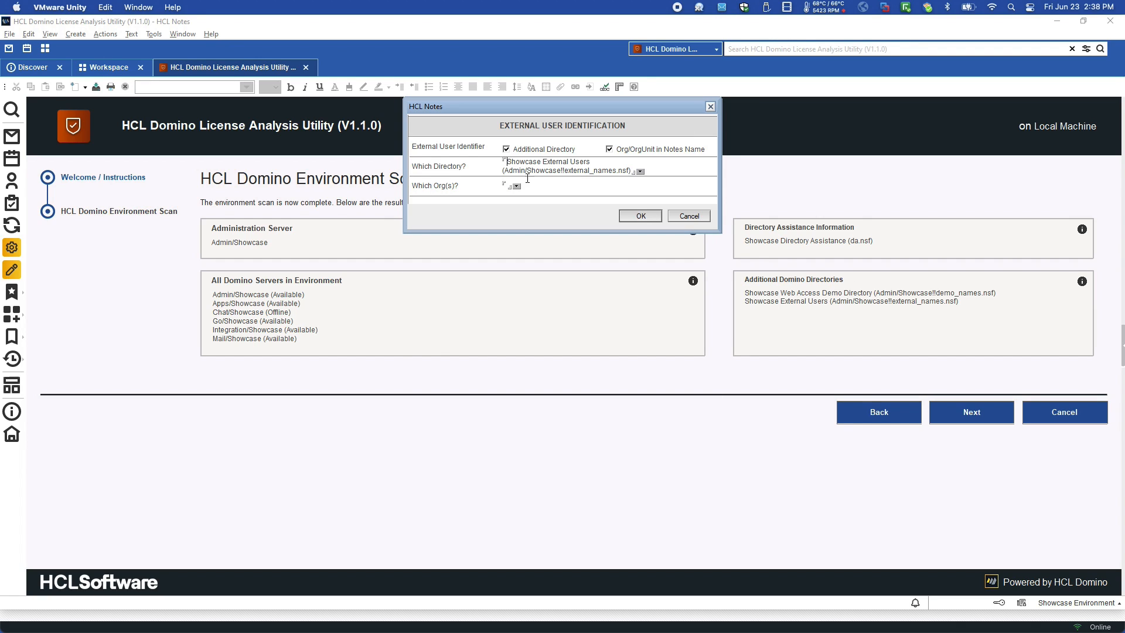
pyautogui.click(515, 186)
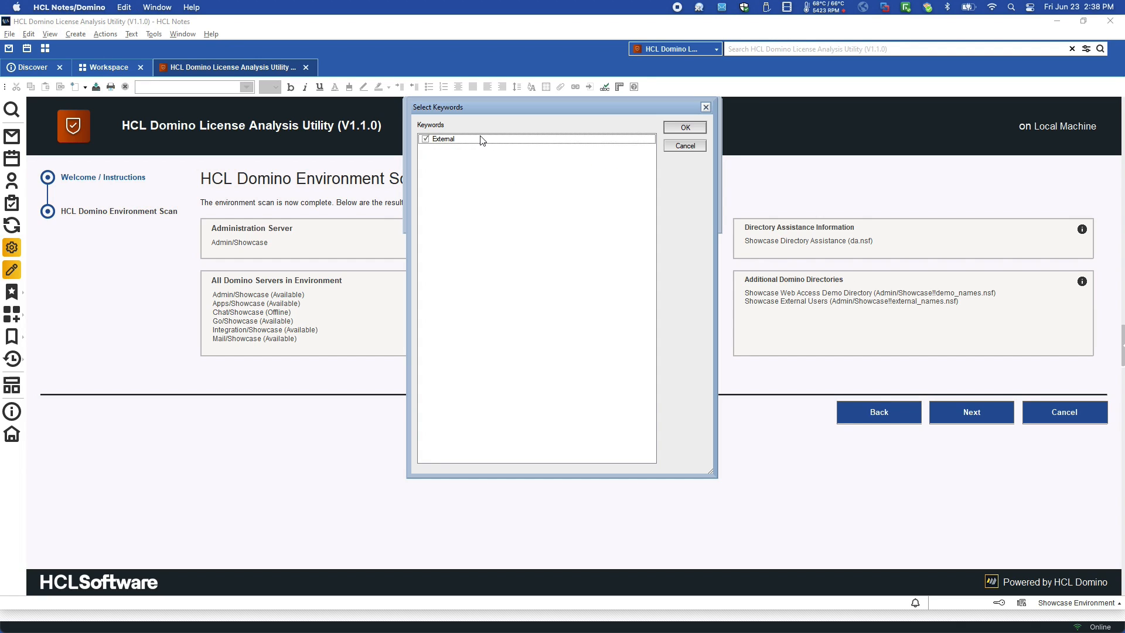
pyautogui.click(683, 127)
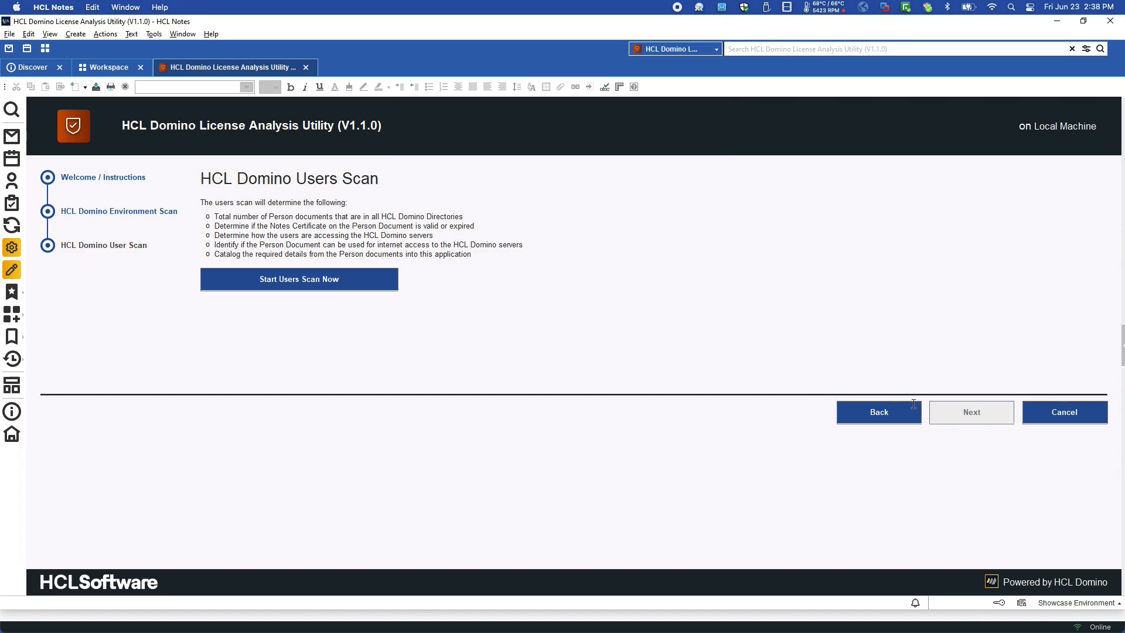
# Run the Users, Deny Access Group and Entitlement Tracking scans in turn.
pyautogui.click(299, 279)
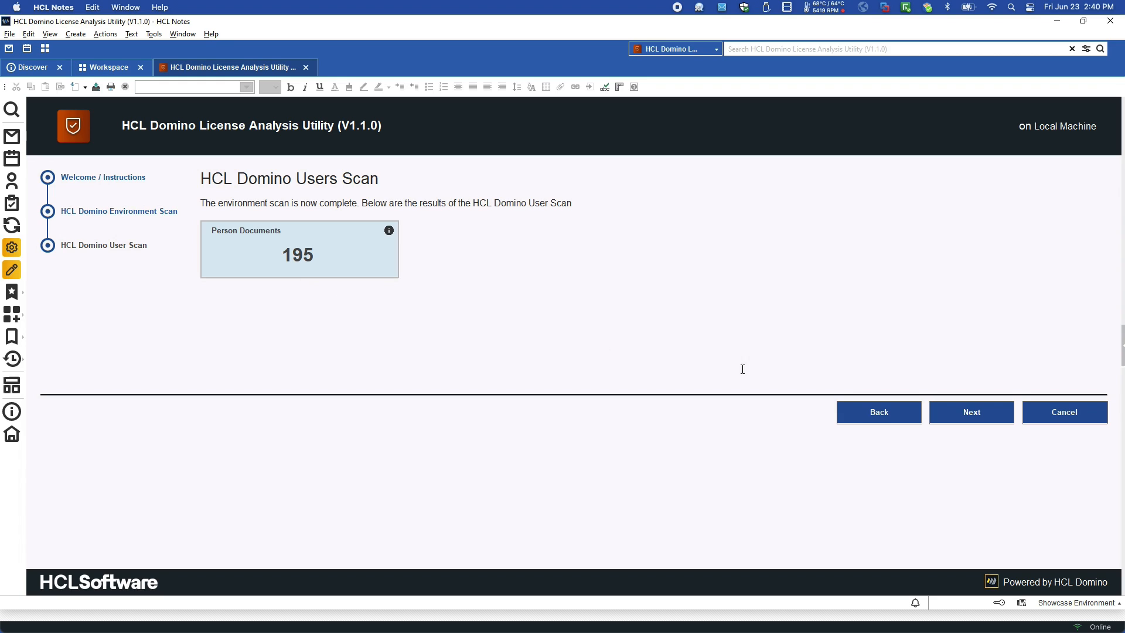
pyautogui.click(970, 411)
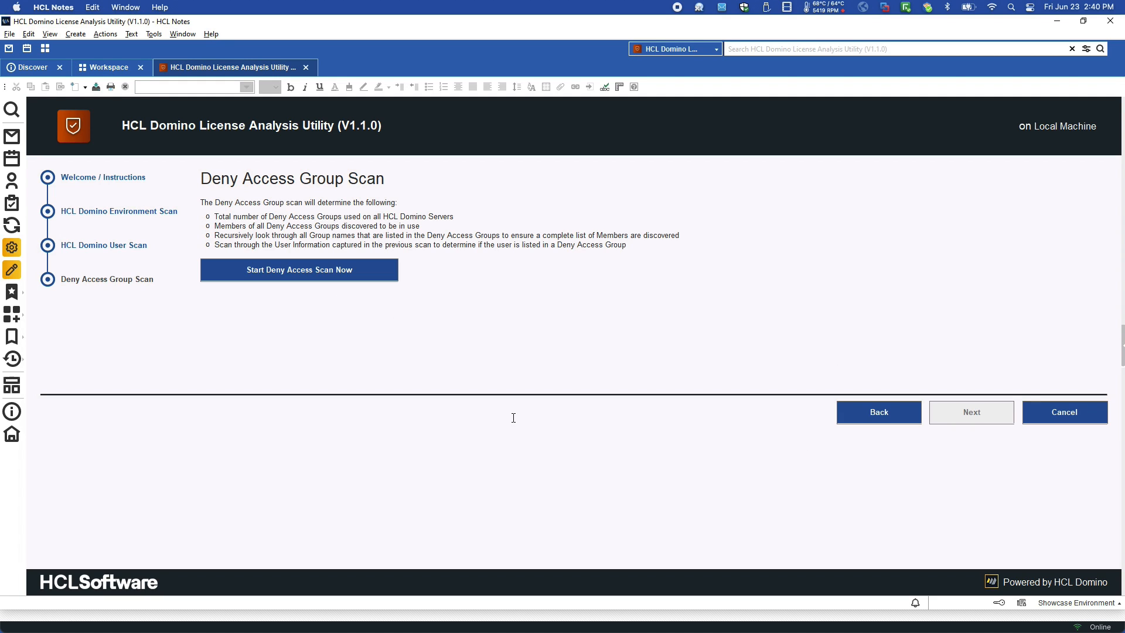
pyautogui.click(299, 270)
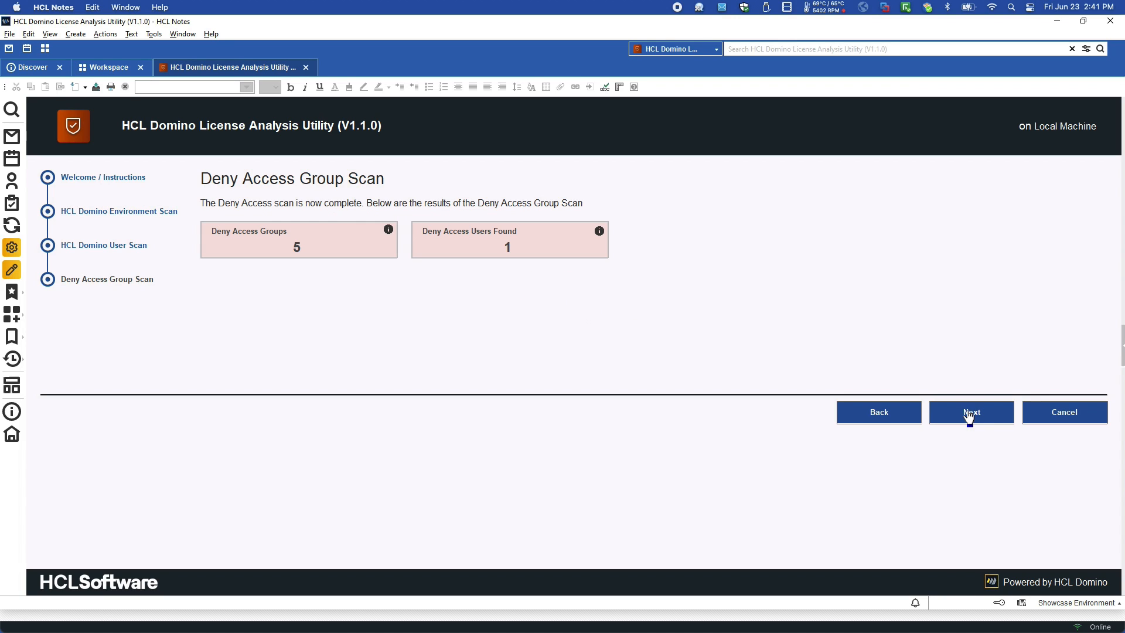
pyautogui.click(970, 411)
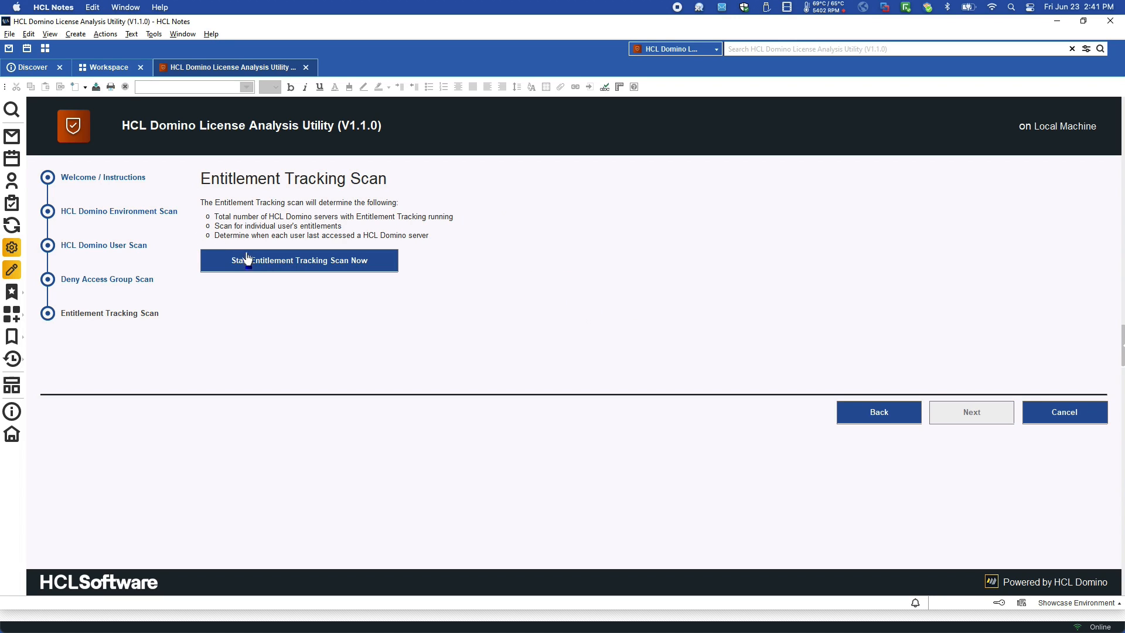
pyautogui.click(297, 260)
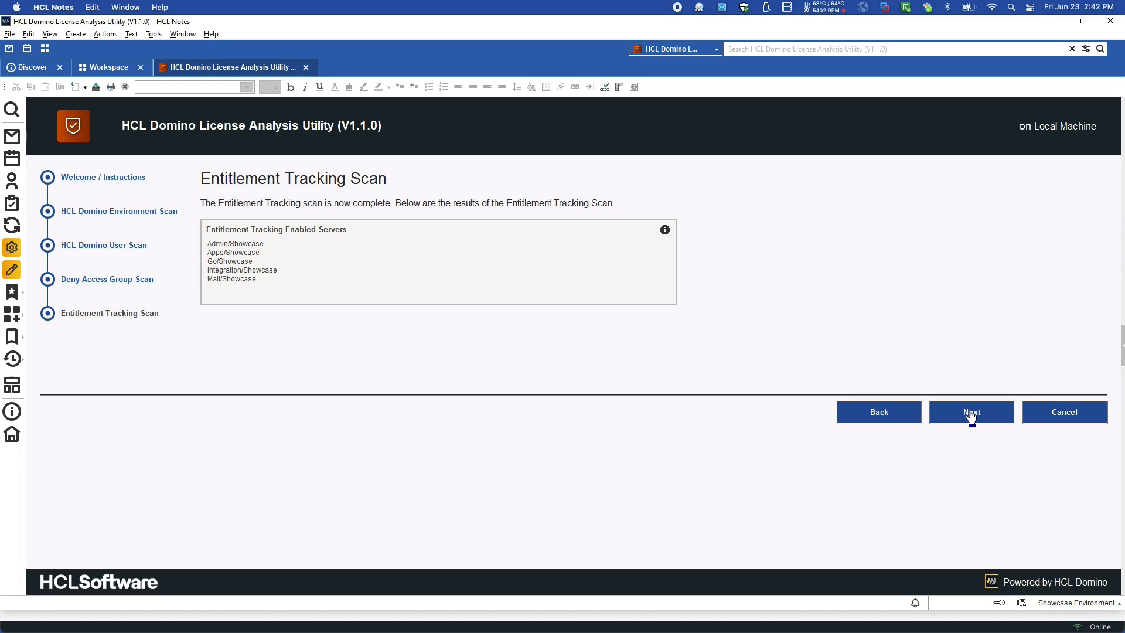
pyautogui.moveTo(986, 412)
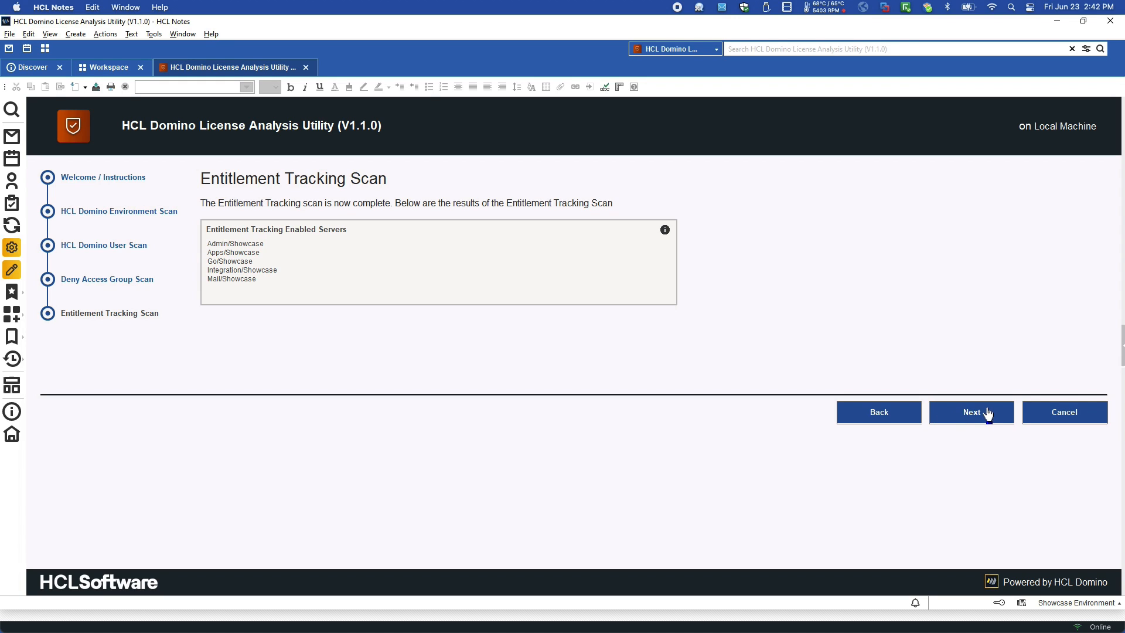
# Finish the wizard and view the Scan Results dashboard with 187 authorized and 180 mail users.
pyautogui.click(970, 411)
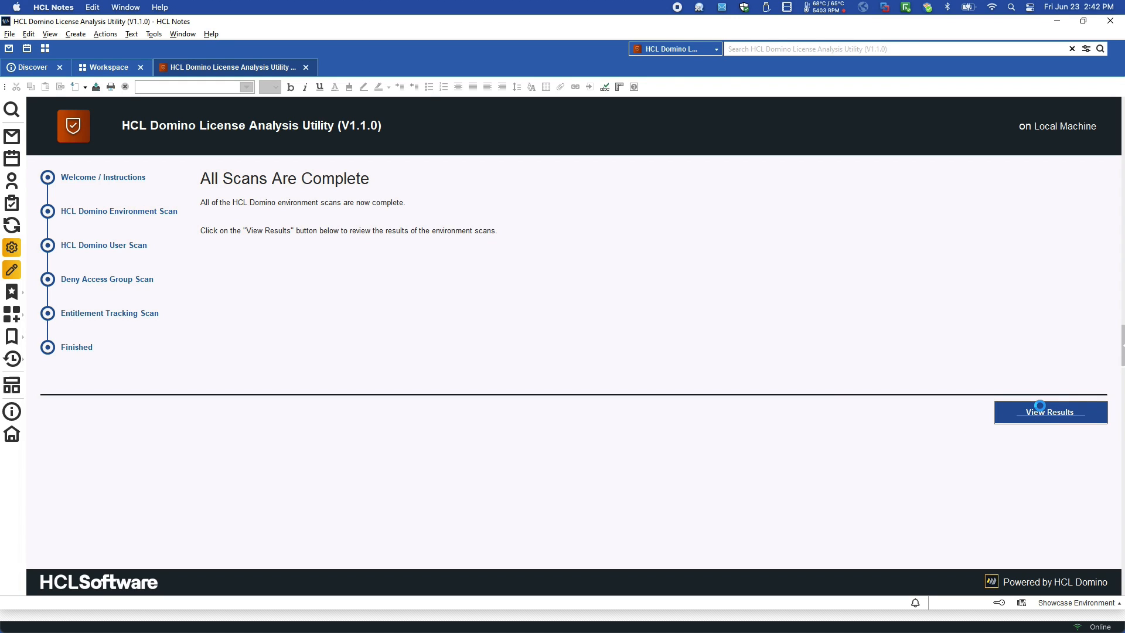
pyautogui.click(1049, 412)
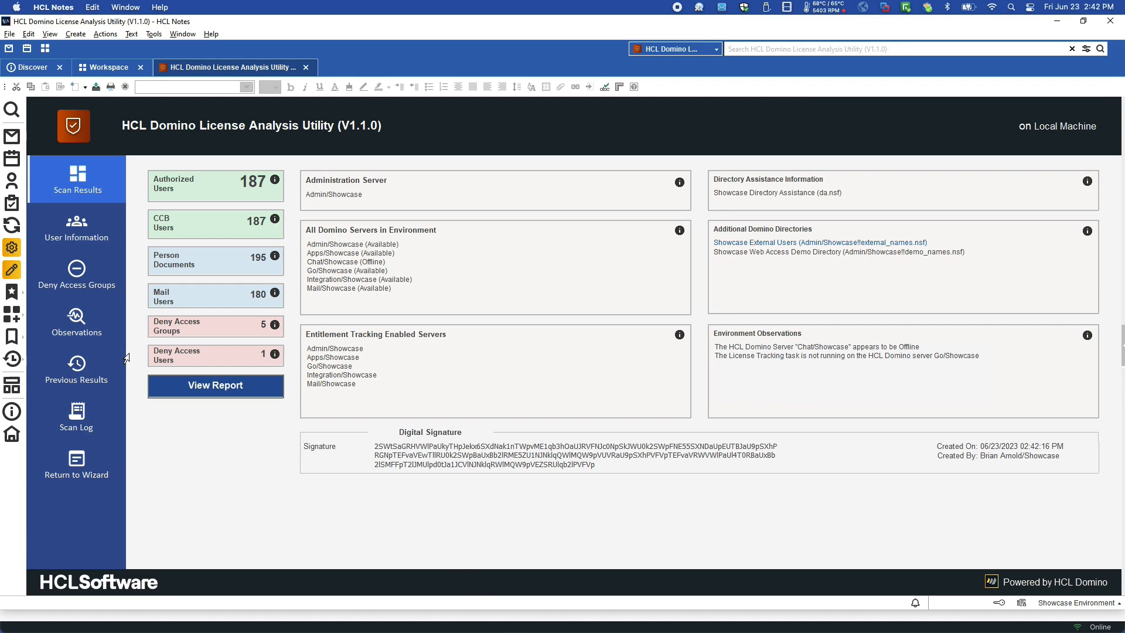
pyautogui.moveTo(198, 337)
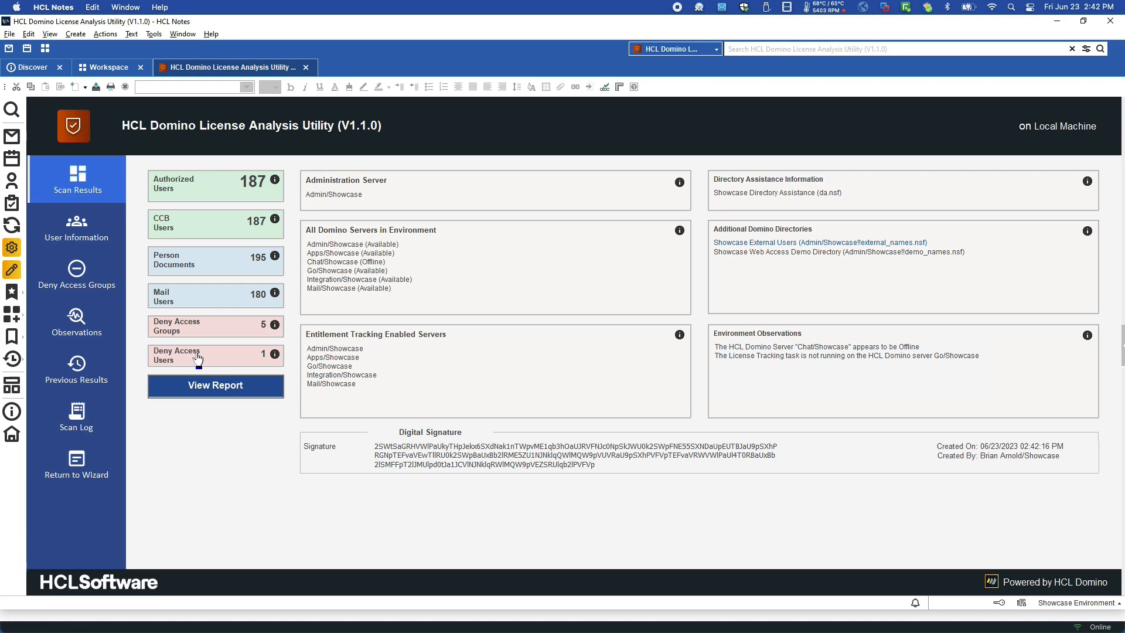
pyautogui.moveTo(76, 269)
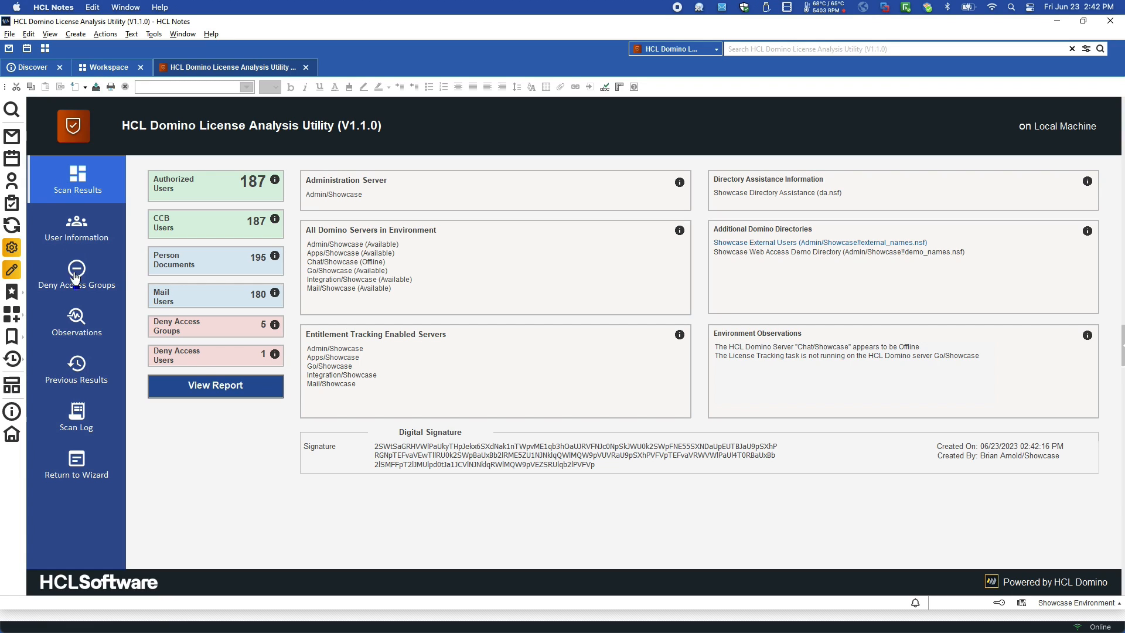
pyautogui.moveTo(190, 493)
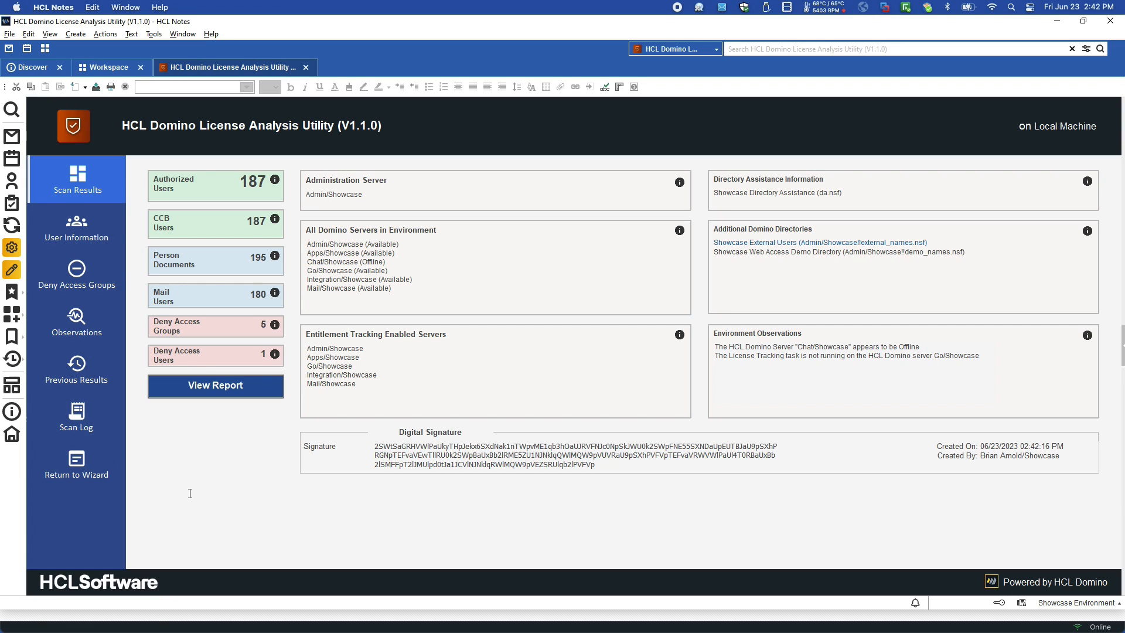
pyautogui.moveTo(506, 489)
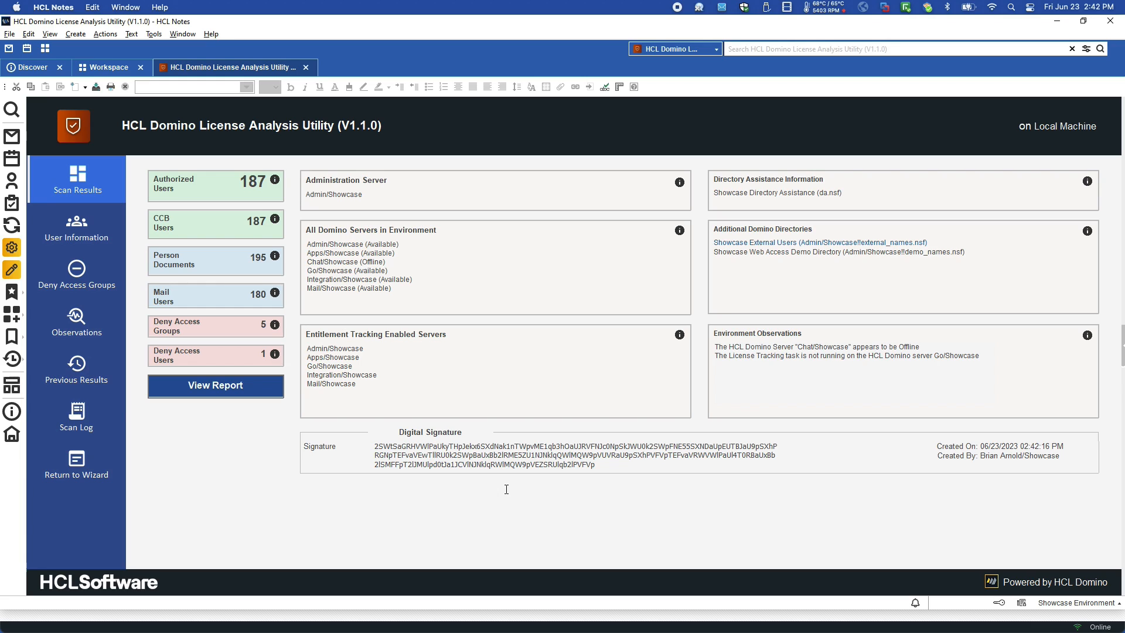